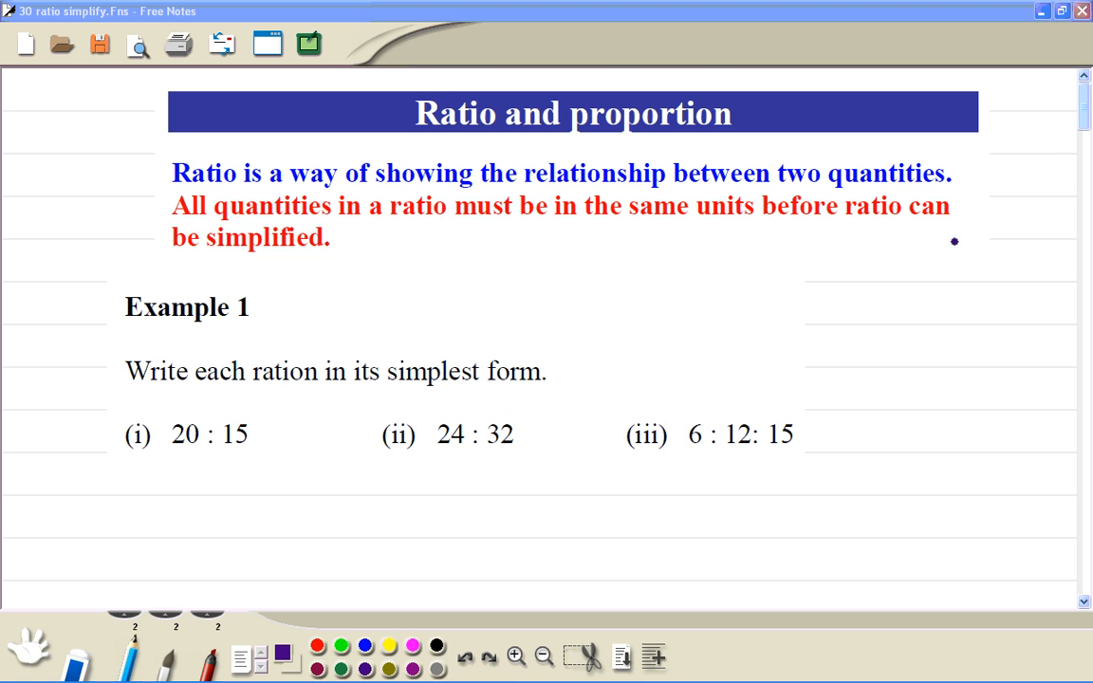
- Handwrite the common factors and simplified ratios 4 : 3, 3 : 4 and 2 : 4 : 5 under parts (i)–(iii)
{"action": "scroll", "scroll_direction": "down", "scroll_amount": 3}
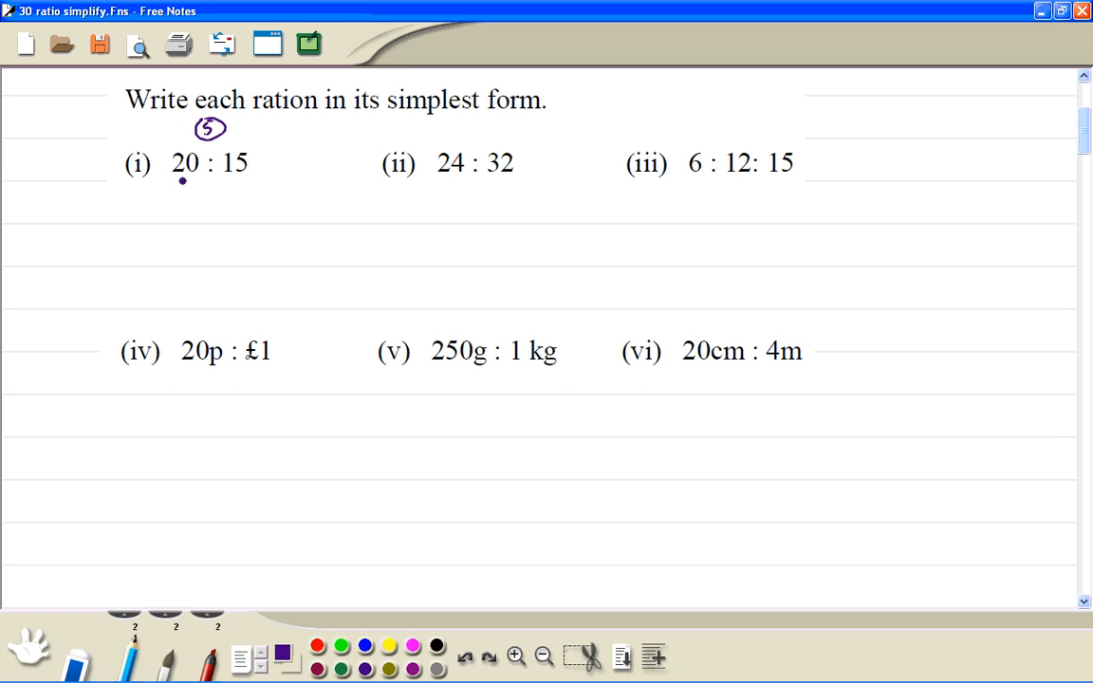
{"action": "left_click_drag", "start_coordinate": [174, 199], "coordinate": [190, 209]}
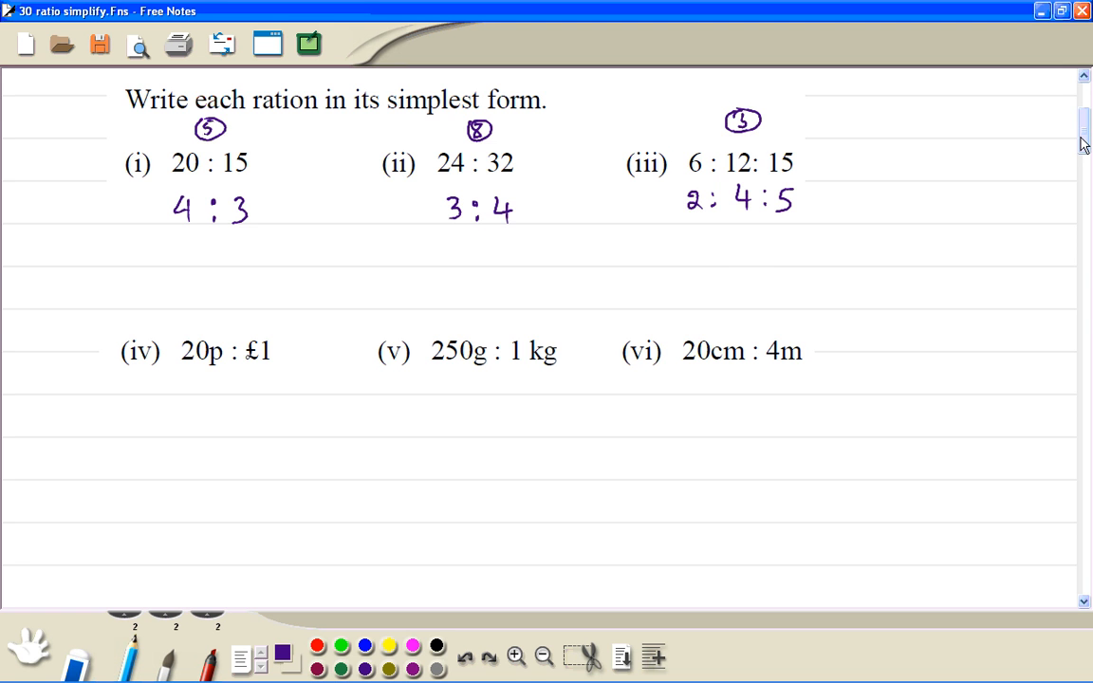
- Rewrite part (iv) in pence as 2 : 10 and simplify to 1 : 5
{"action": "scroll", "scroll_direction": "down", "scroll_amount": 3}
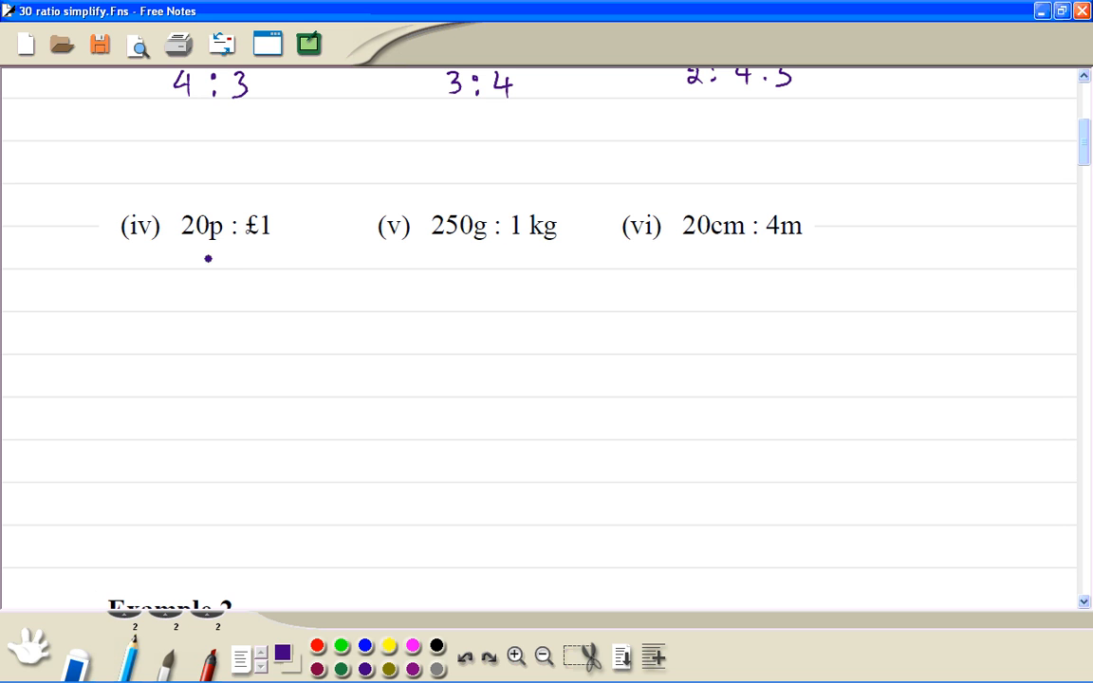
{"action": "left_click_drag", "start_coordinate": [175, 276], "coordinate": [208, 266]}
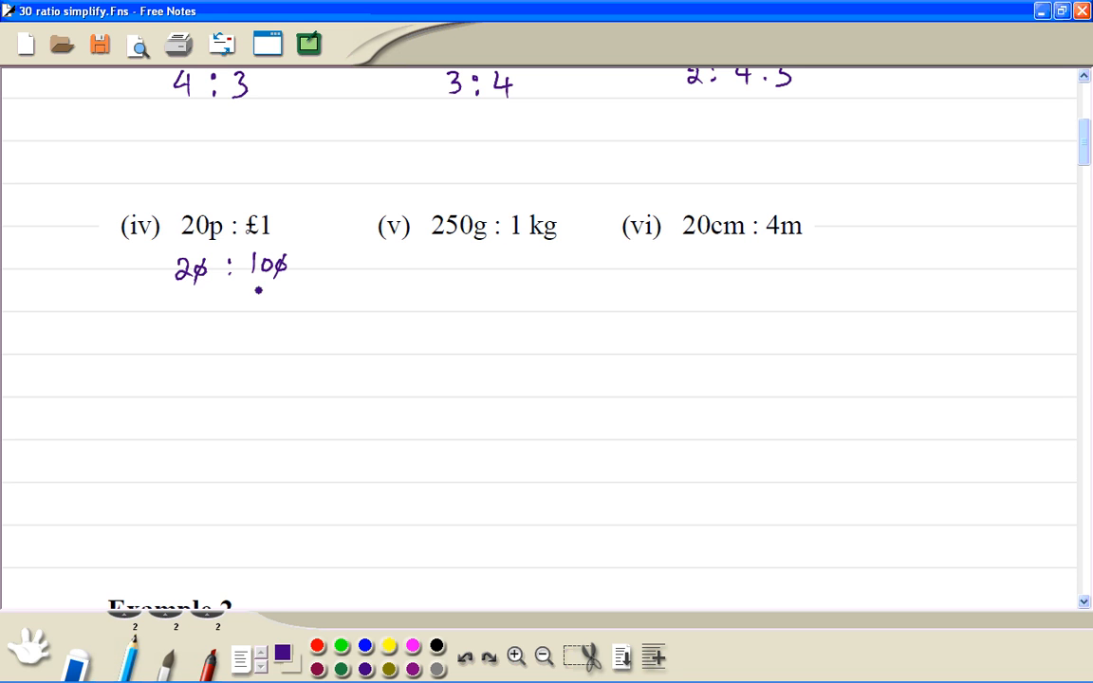
{"action": "left_click_drag", "start_coordinate": [186, 304], "coordinate": [257, 304]}
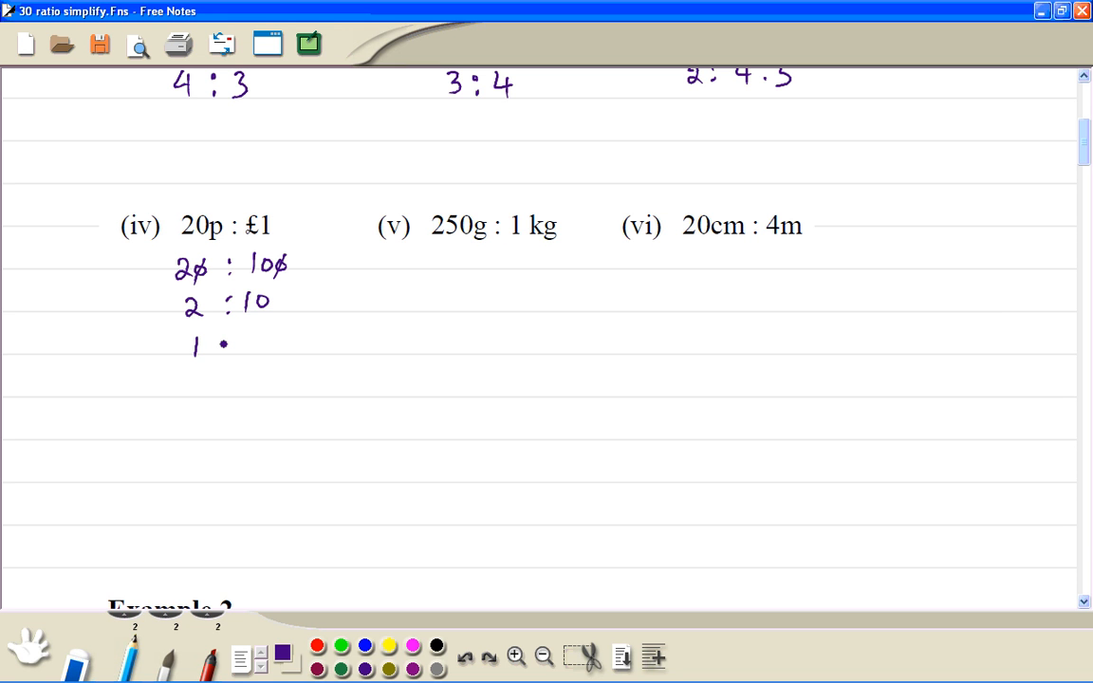
{"action": "left_click_drag", "start_coordinate": [218, 342], "coordinate": [275, 342]}
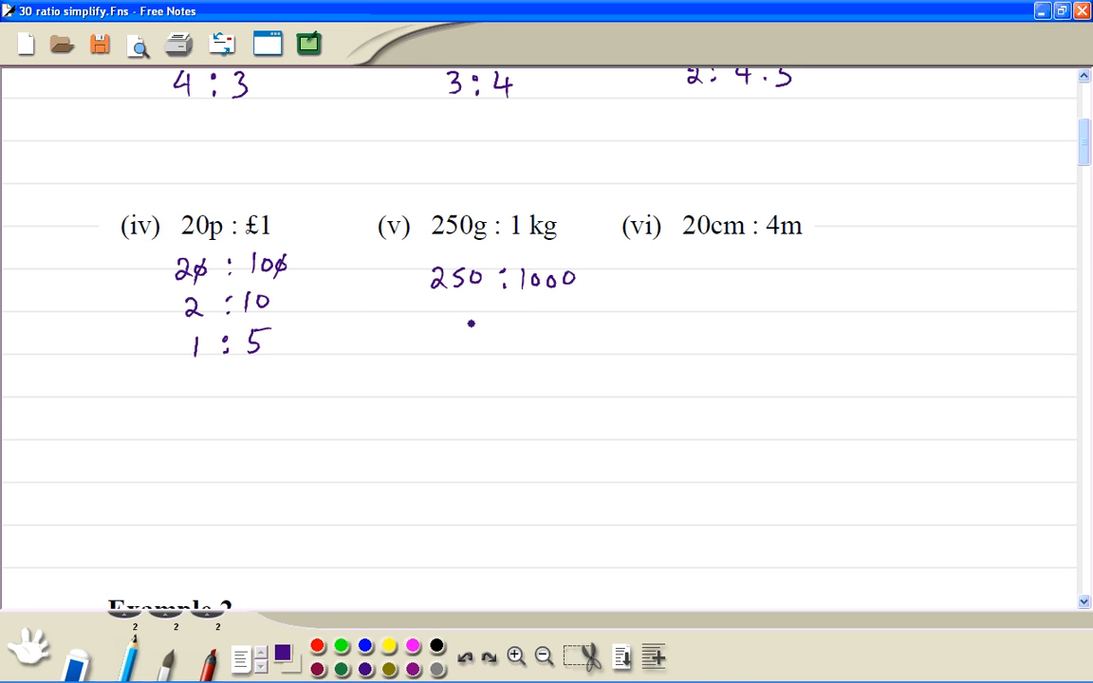
- Write 1 : 4 under part (v), then cross out zeros in part (vi) to get 2 : 40 and an underlined 1 : 20
{"action": "left_click_drag", "start_coordinate": [455, 323], "coordinate": [531, 322]}
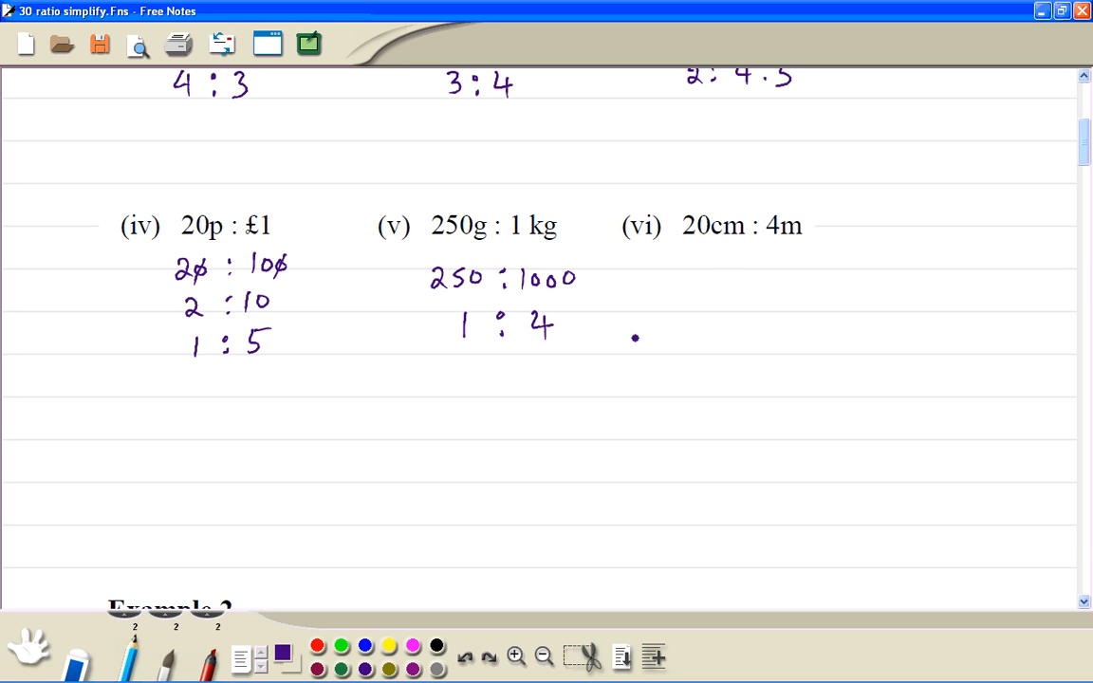
{"action": "type", "text": "20 : 4"}
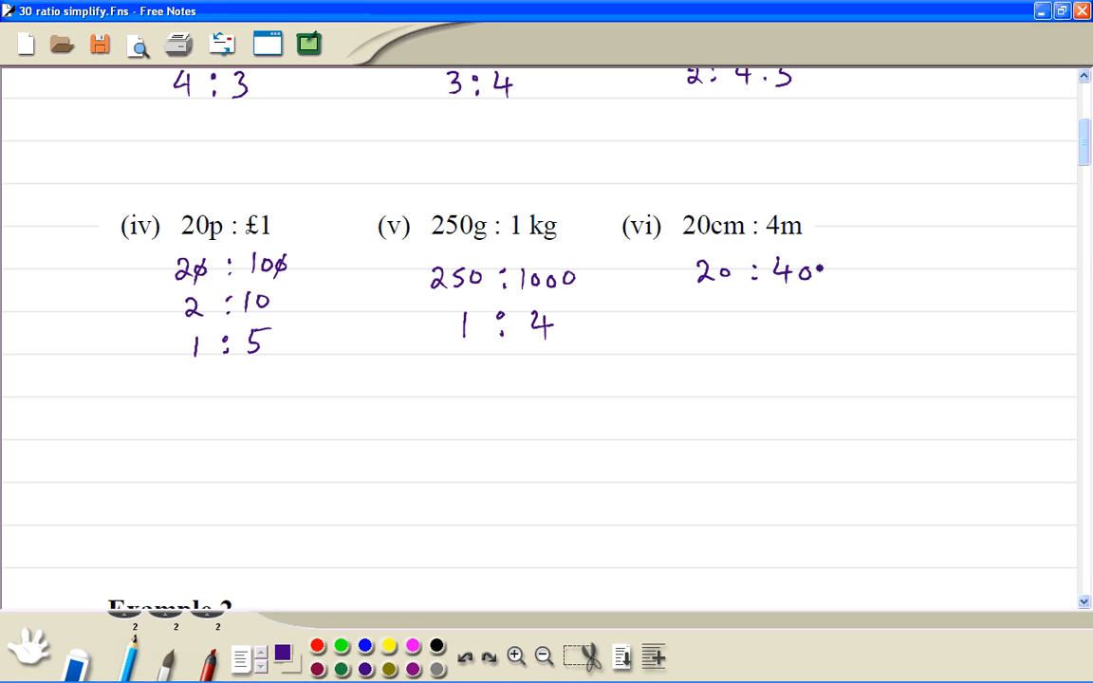
{"action": "type", "text": "0"}
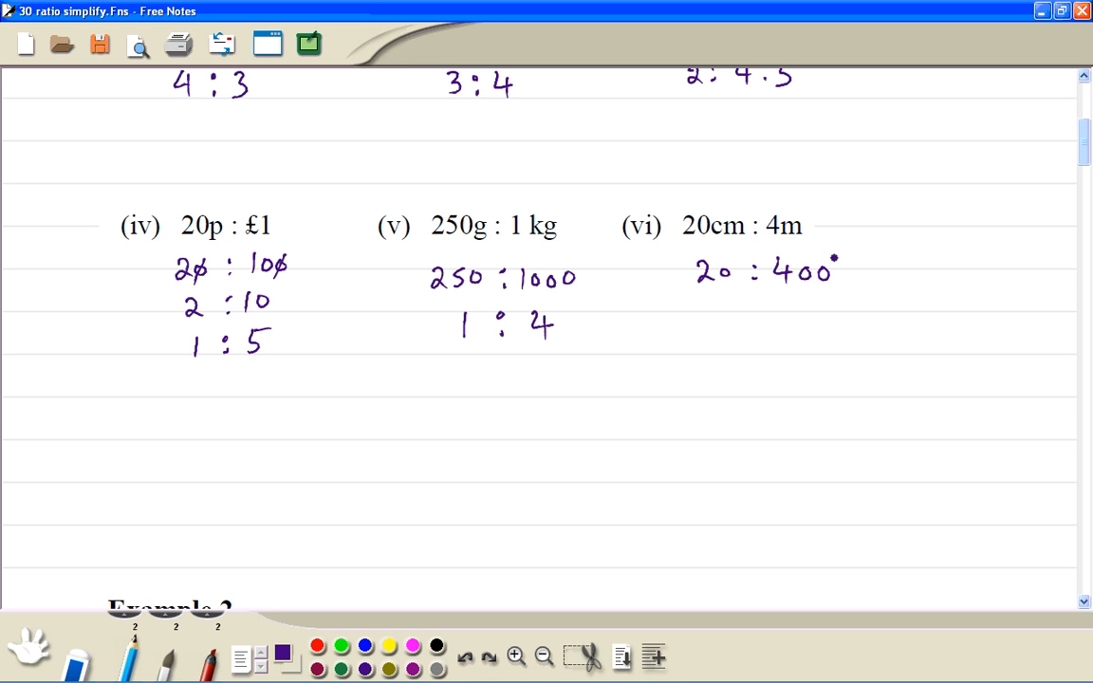
{"action": "left_click_drag", "start_coordinate": [730, 273], "coordinate": [835, 275]}
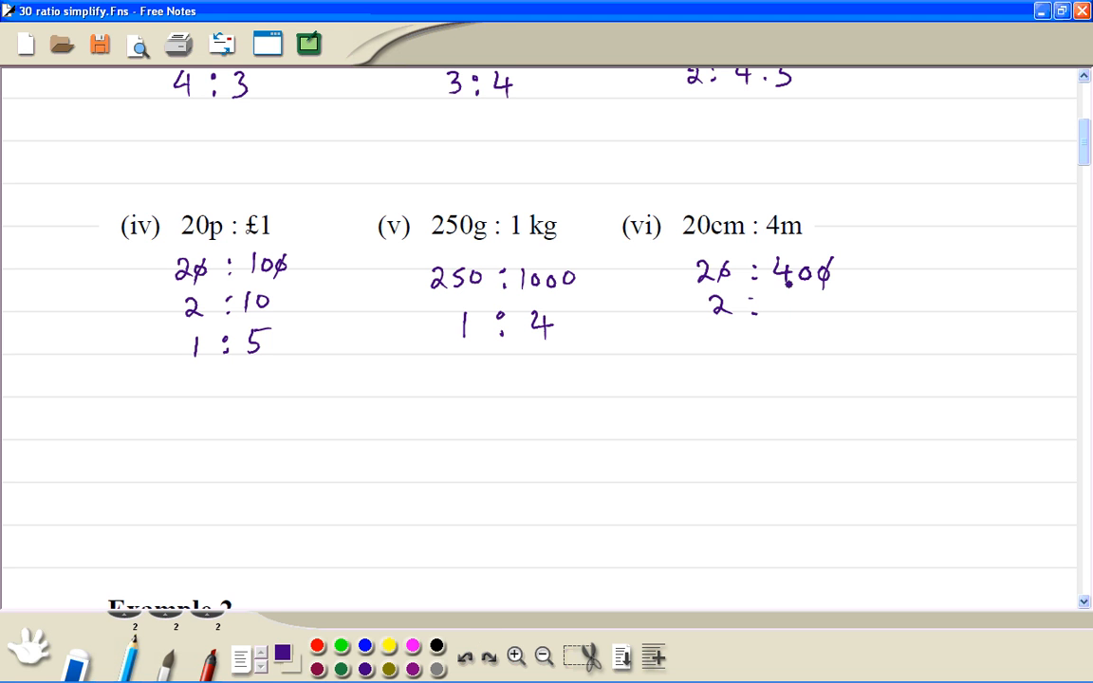
{"action": "type", "text": "40"}
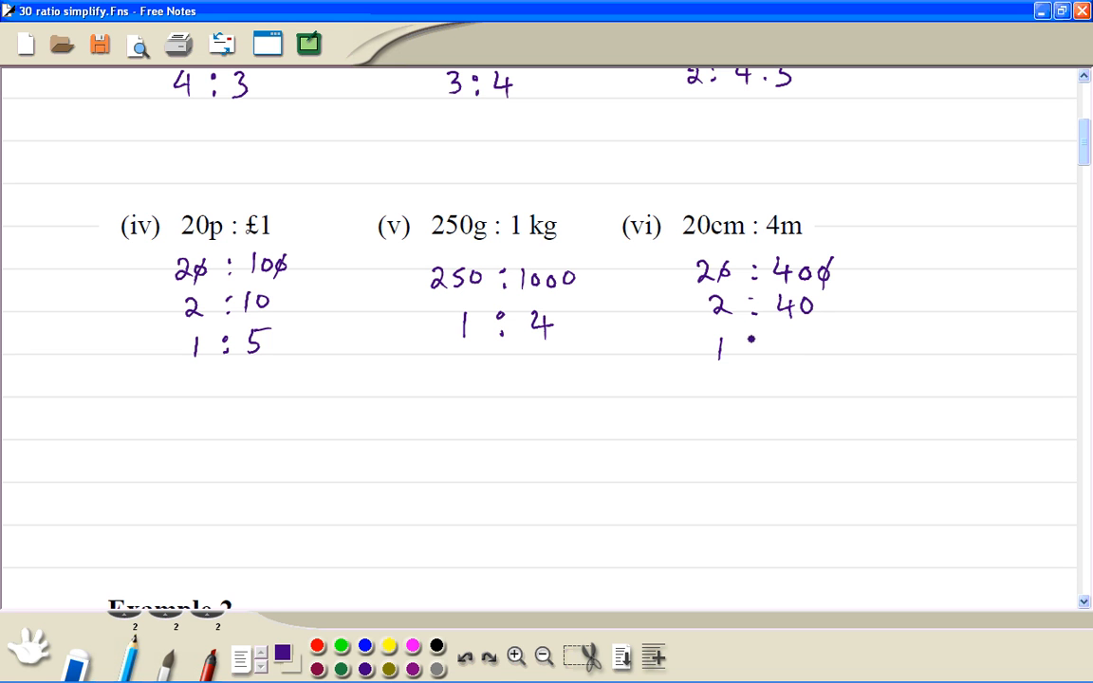
{"action": "type", "text": "20"}
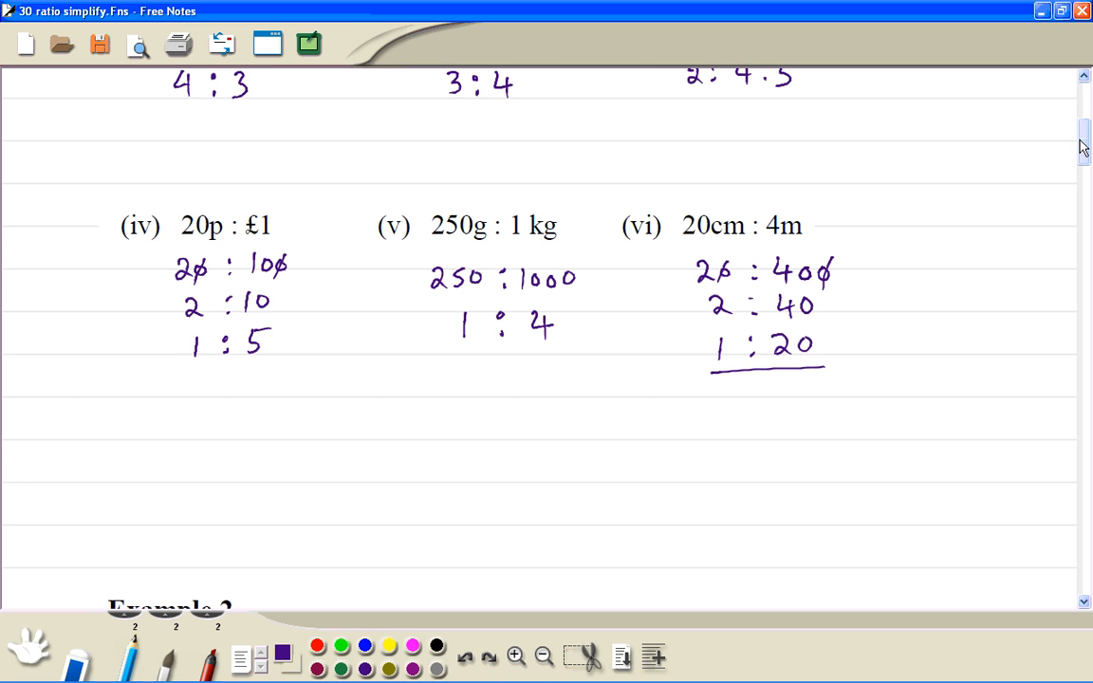
{"action": "scroll", "scroll_direction": "down", "scroll_amount": 3}
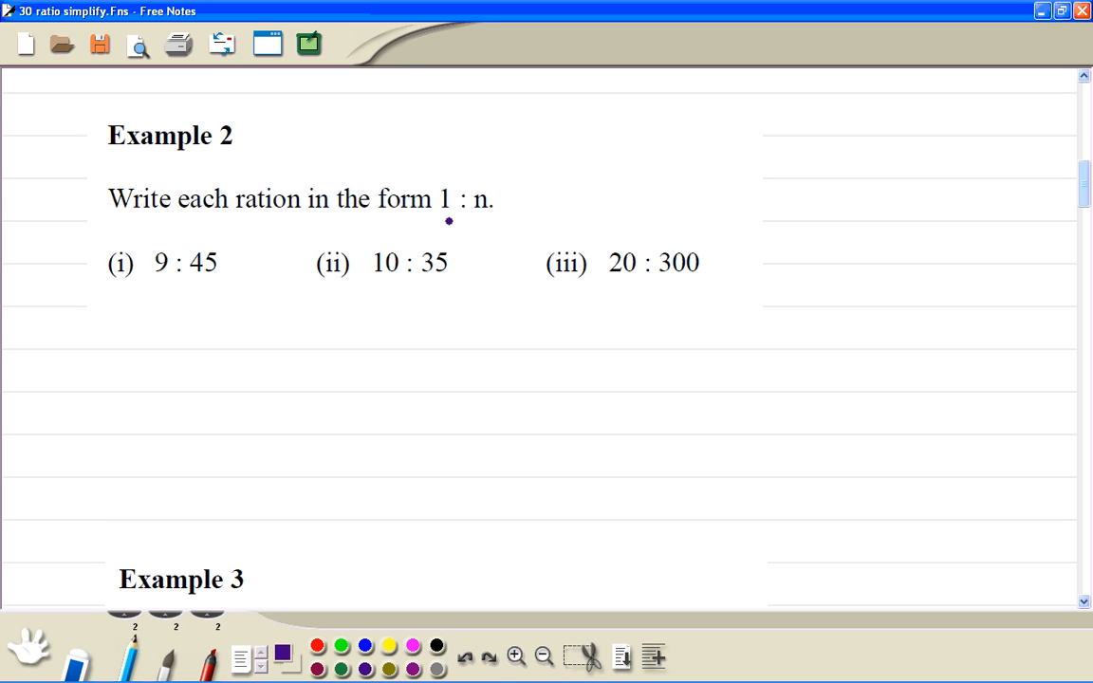
- Underline the form 1 : n and write the answer 1 : 5 under part (i)
{"action": "left_click_drag", "start_coordinate": [440, 224], "coordinate": [492, 224]}
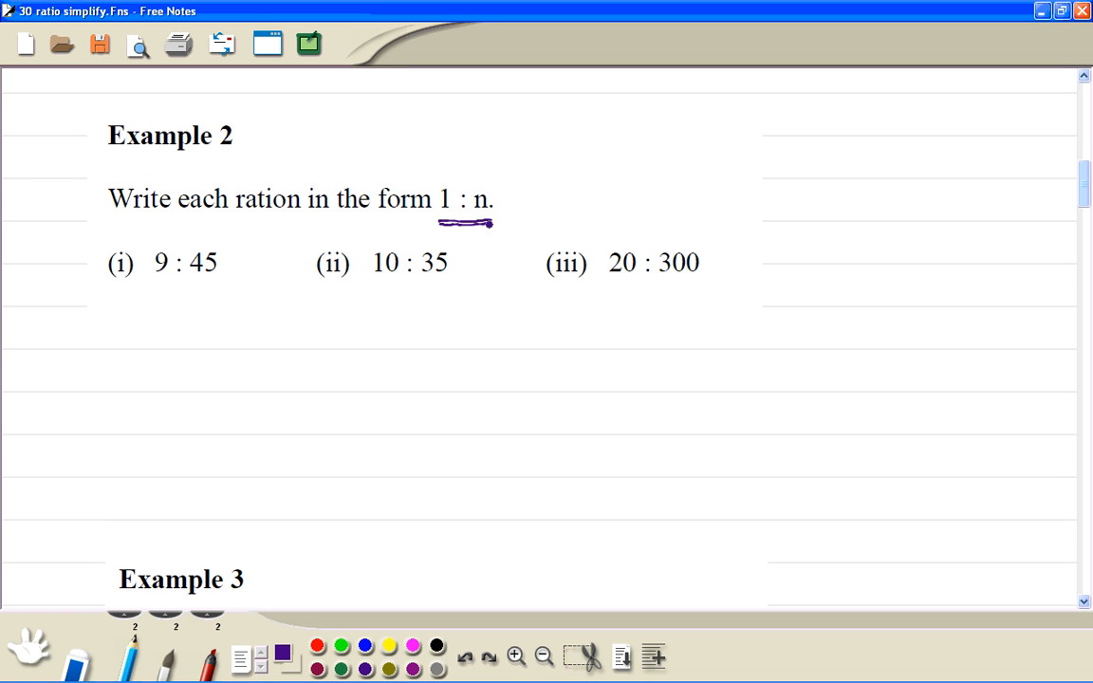
{"action": "left_click", "coordinate": [197, 306]}
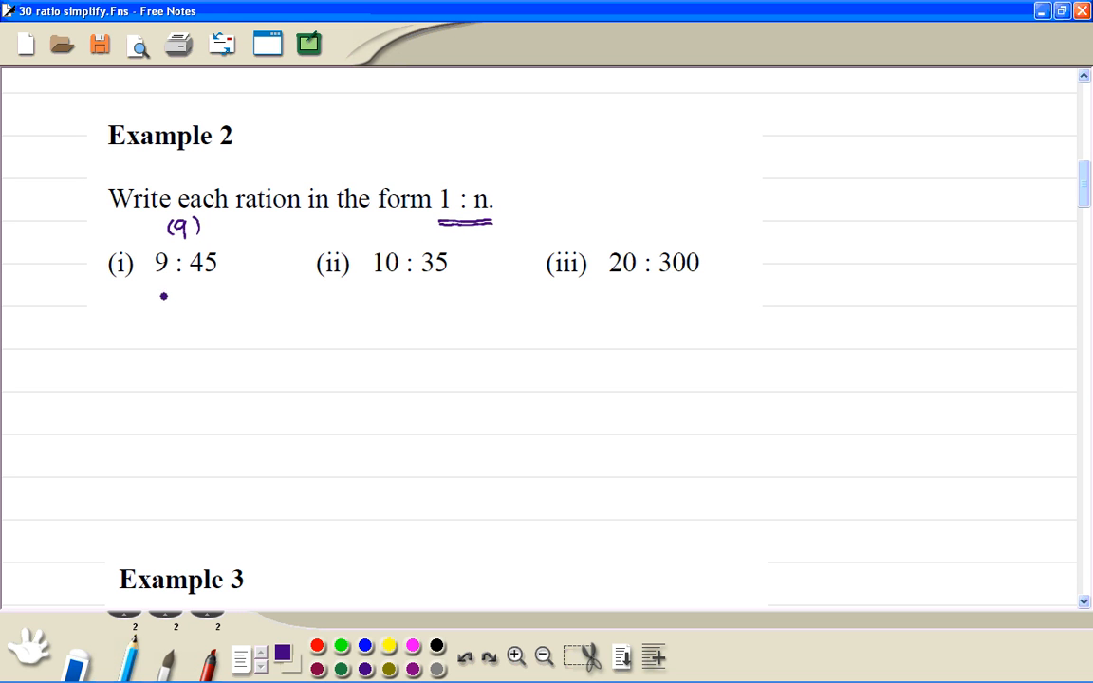
{"action": "left_click_drag", "start_coordinate": [160, 300], "coordinate": [175, 307]}
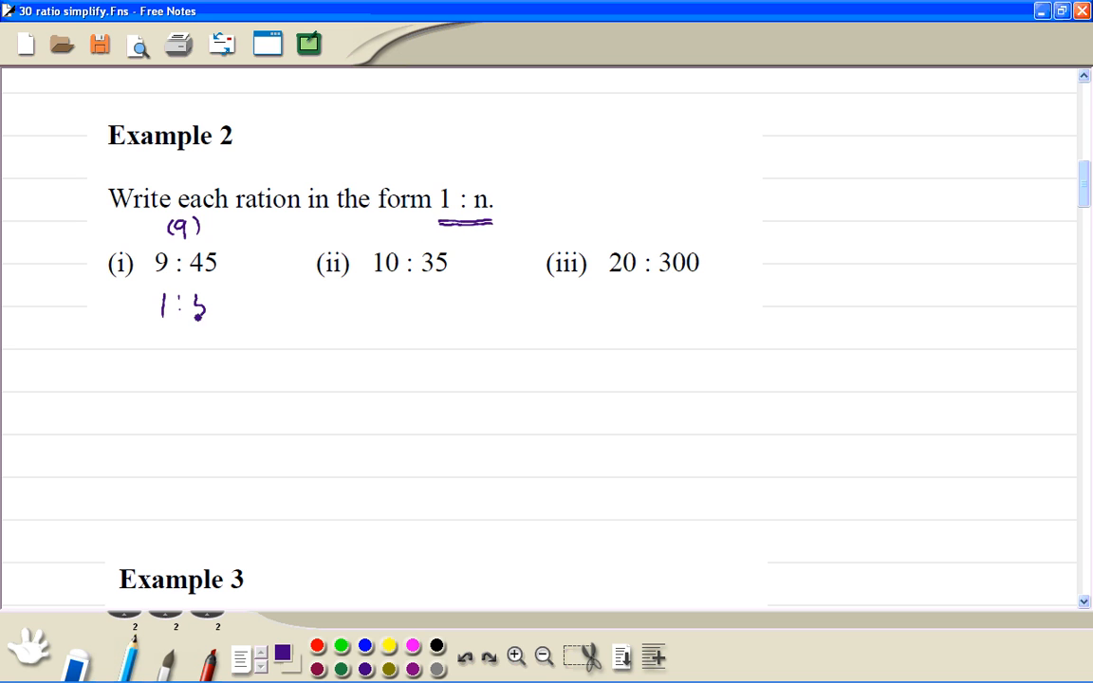
- Circle the factor 10 and write 1 : 3.5 under part (ii), then 2 : 30, 1 : 15 under part (iii)
{"action": "left_click_drag", "start_coordinate": [193, 295], "coordinate": [212, 319]}
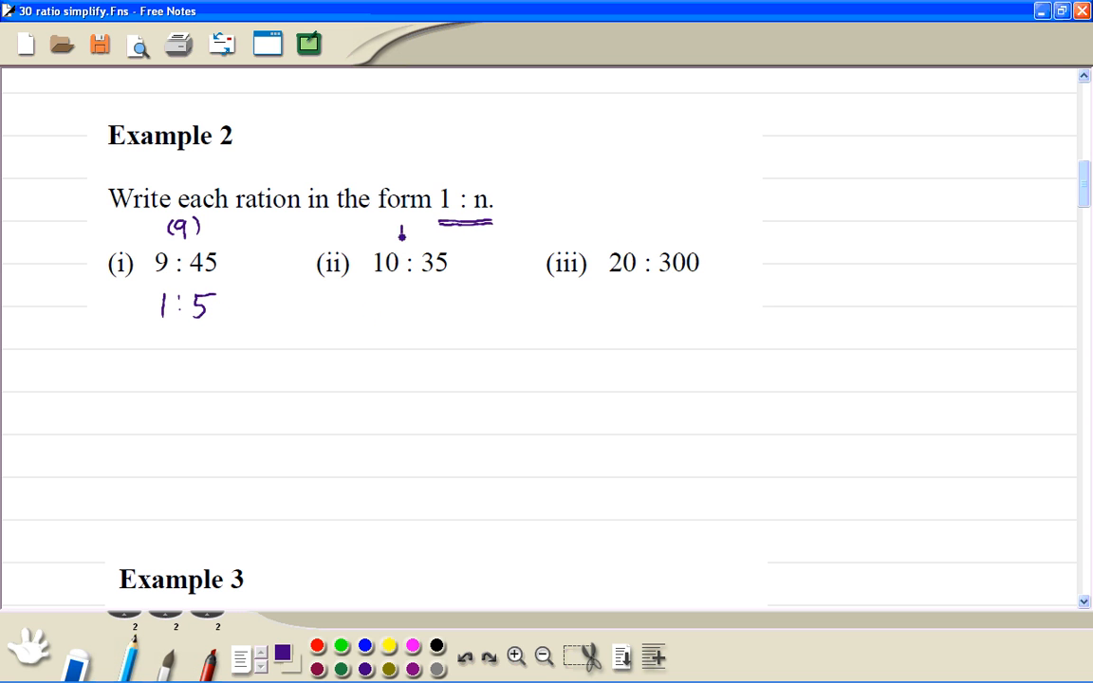
{"action": "left_click_drag", "start_coordinate": [395, 231], "coordinate": [421, 237]}
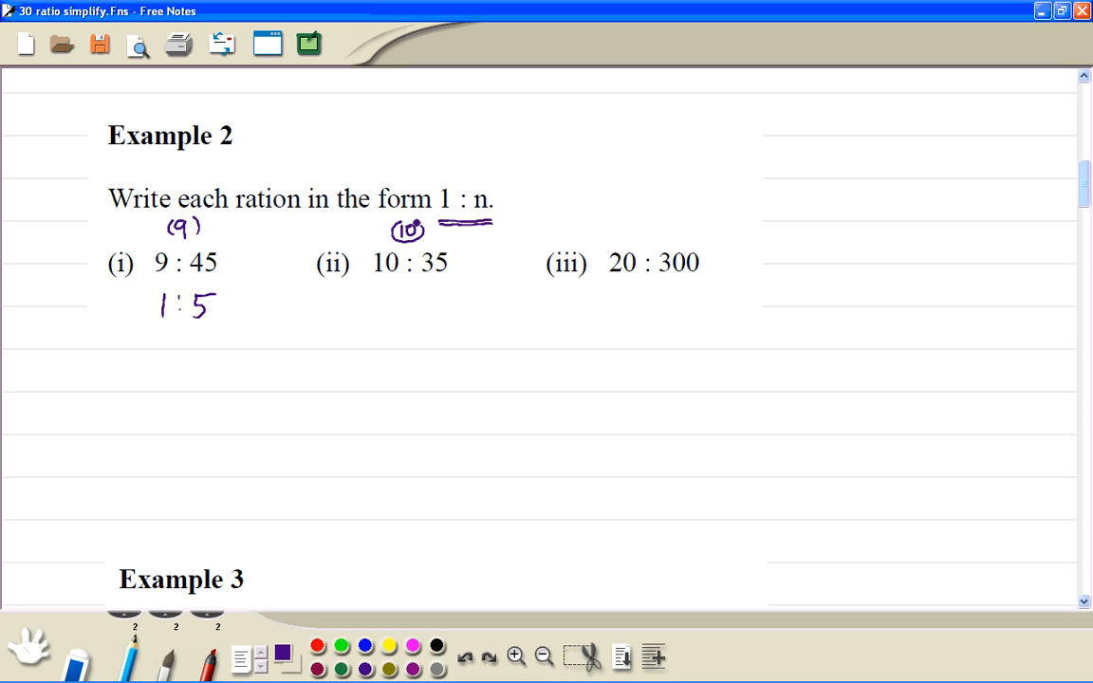
{"action": "left_click_drag", "start_coordinate": [380, 307], "coordinate": [408, 313]}
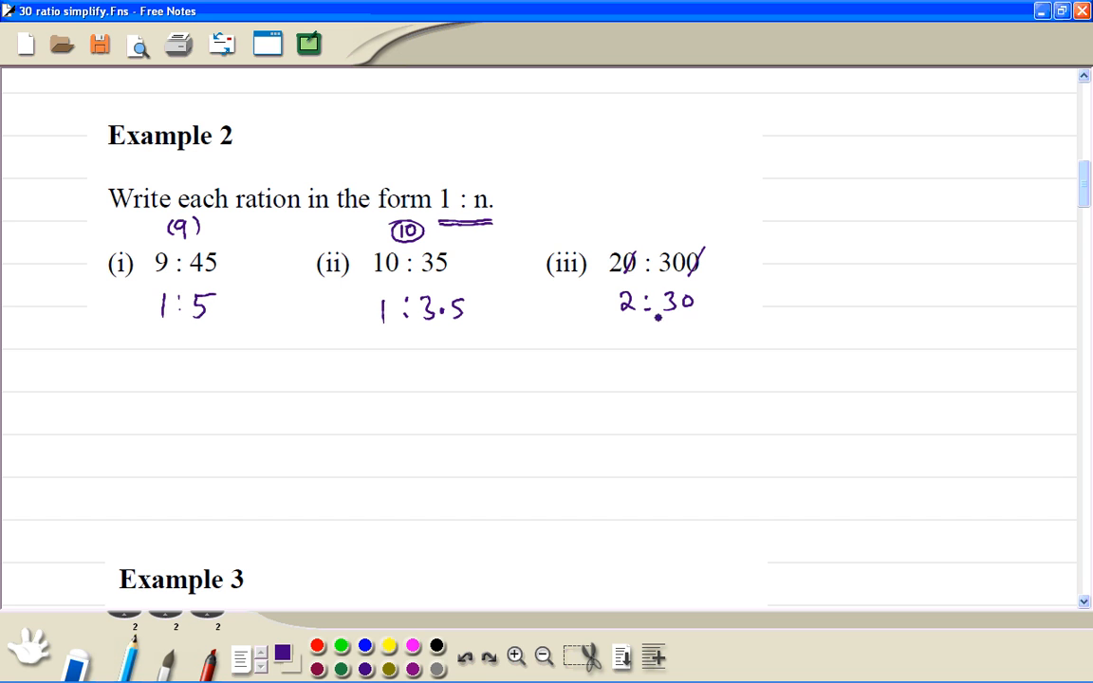
{"action": "left_click", "coordinate": [630, 338]}
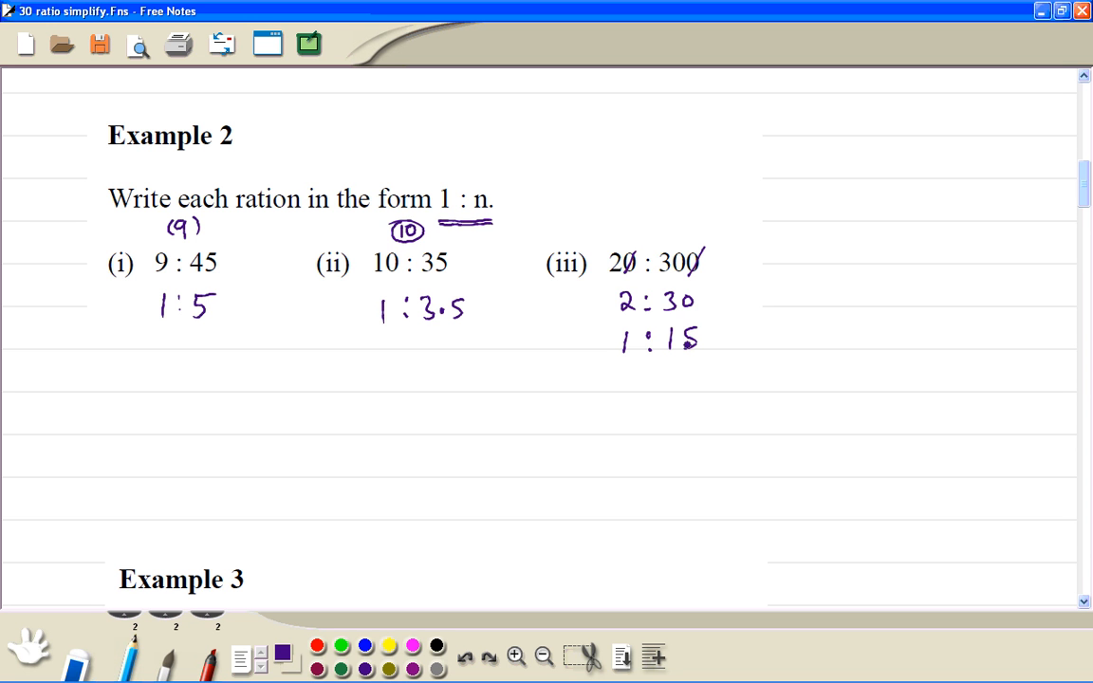
{"action": "mouse_move", "coordinate": [1082, 196]}
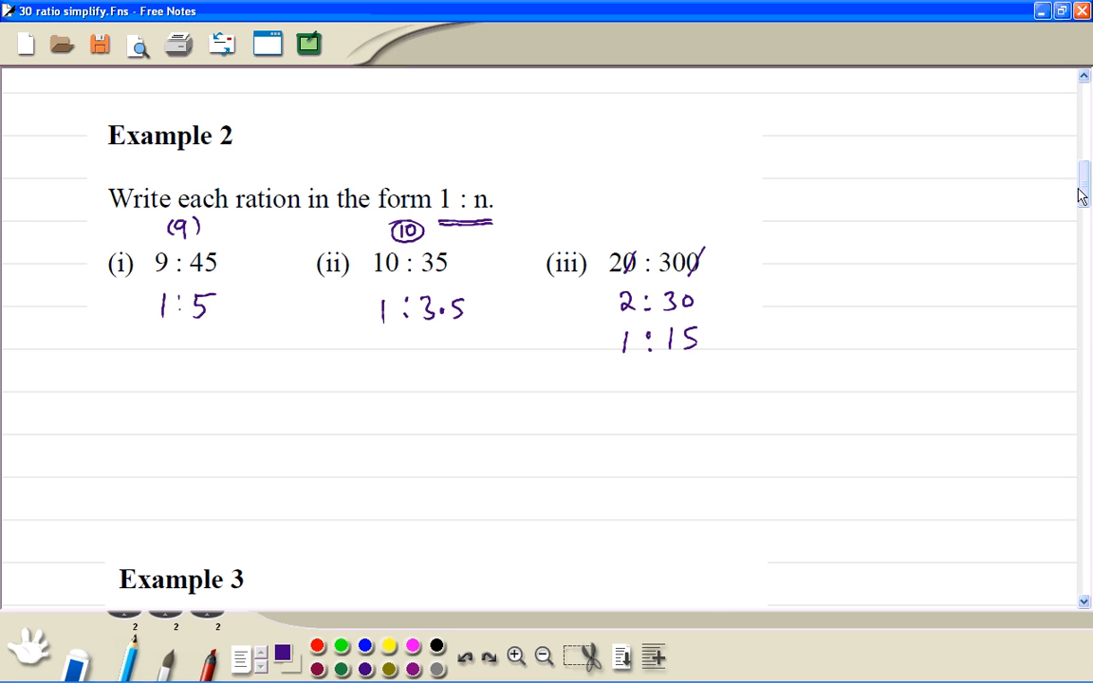
{"action": "scroll", "scroll_direction": "down", "scroll_amount": 3}
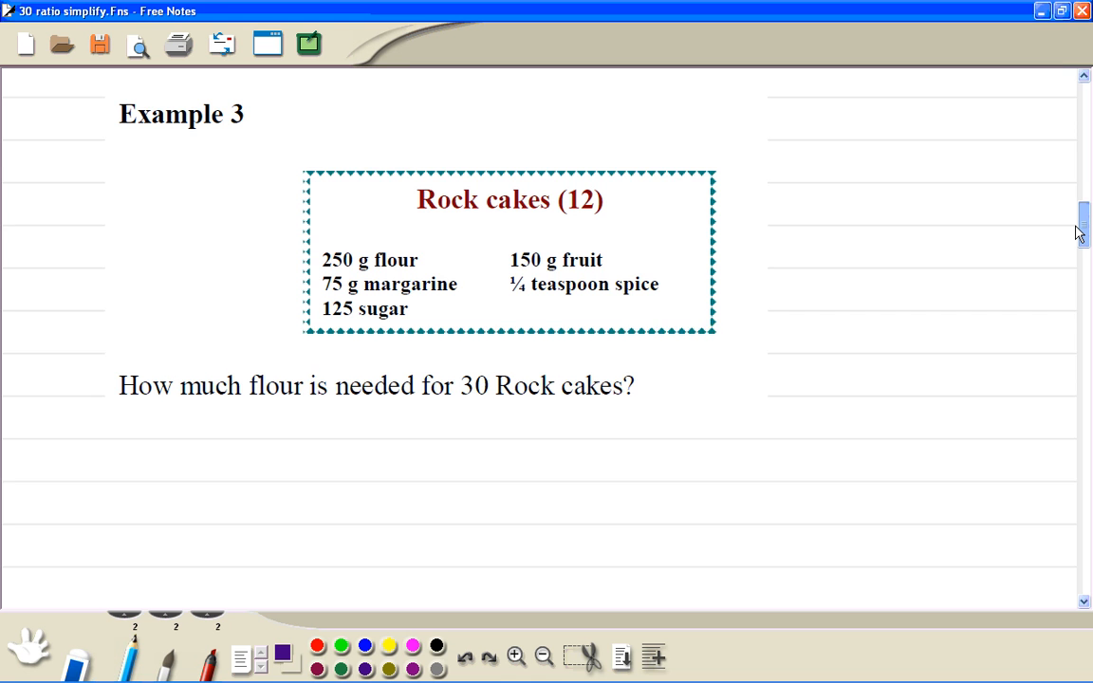
- Write the working rows 12 cakes 250 g and 6 cakes 125 g under the rock cakes question
{"action": "scroll", "scroll_direction": "down", "scroll_amount": 3}
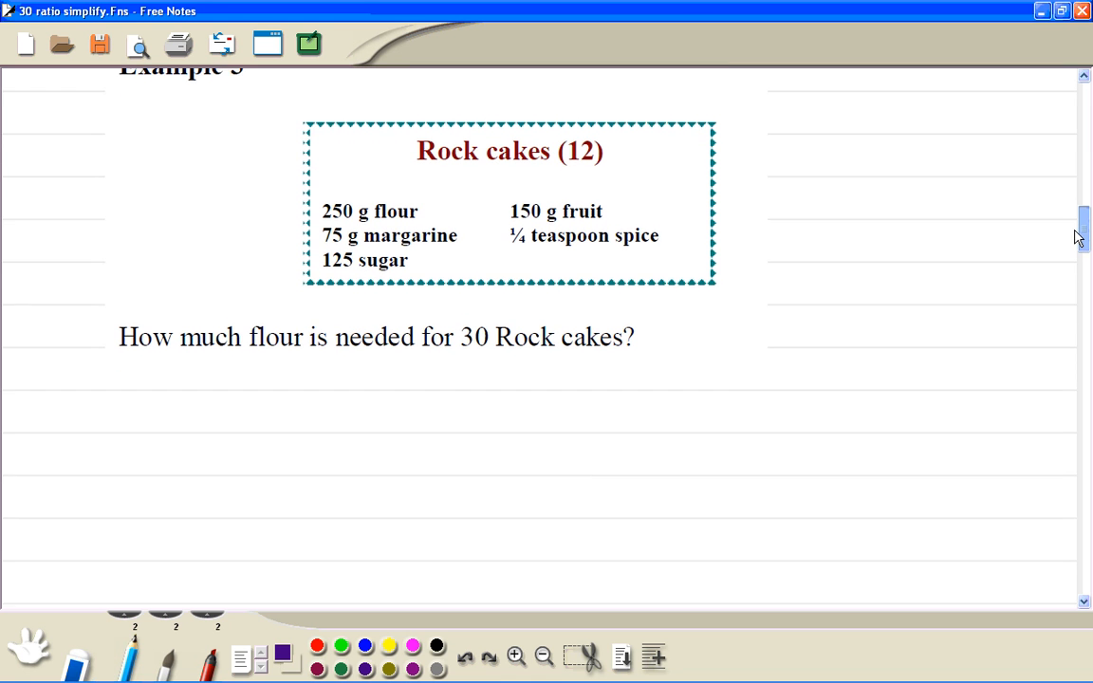
{"action": "scroll", "scroll_direction": "down", "scroll_amount": 3}
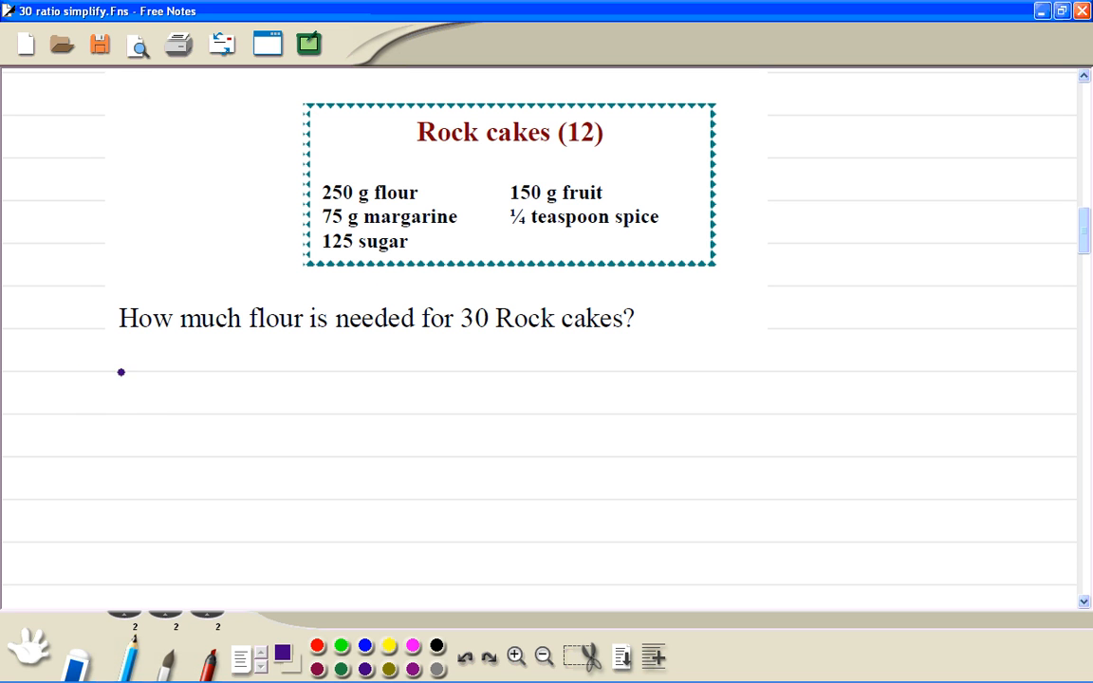
{"action": "left_click_drag", "start_coordinate": [67, 376], "coordinate": [142, 380]}
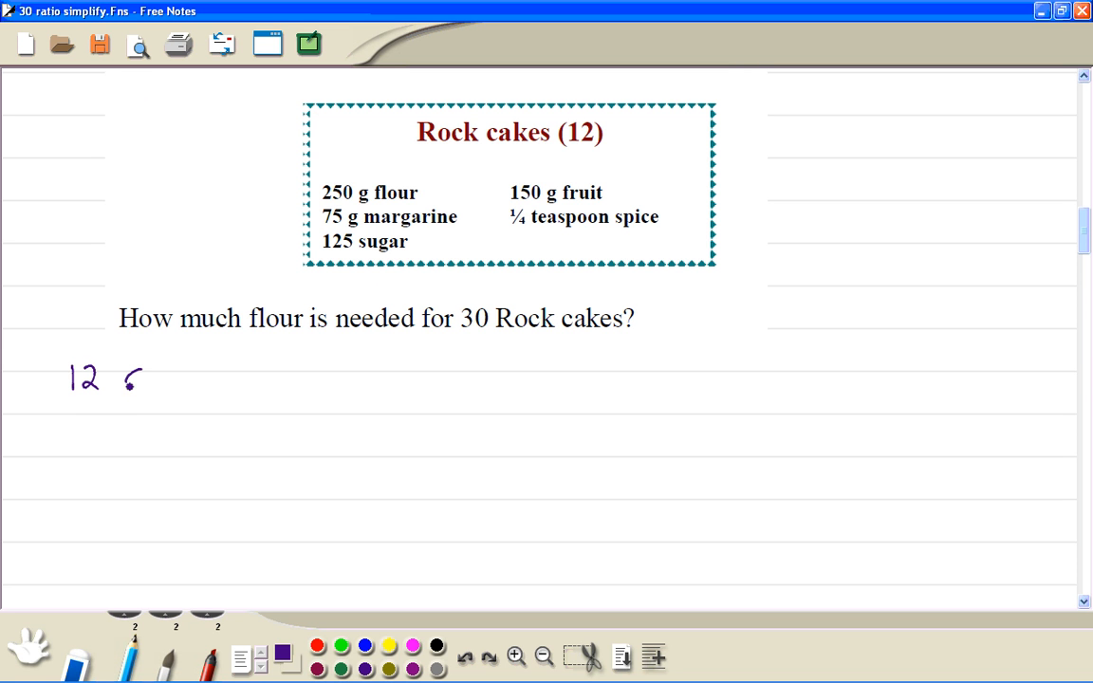
{"action": "left_click_drag", "start_coordinate": [124, 379], "coordinate": [205, 379]}
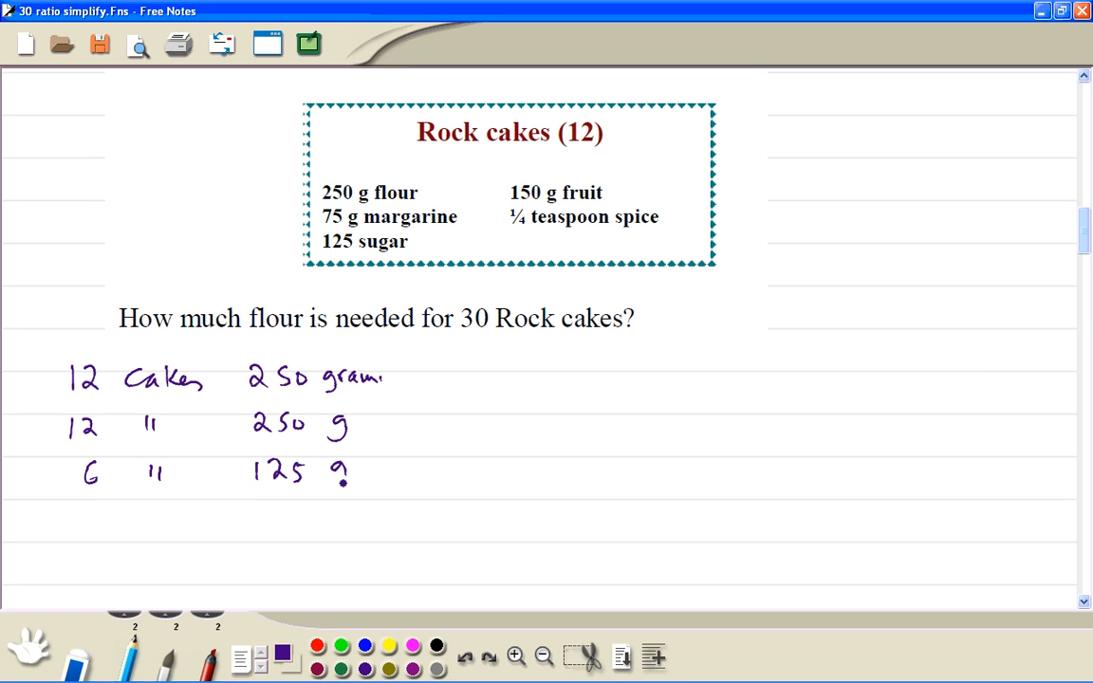
- Add the underlined result 30 cakes = 625 grams and draw a divider for a calculation column
{"action": "left_click_drag", "start_coordinate": [57, 497], "coordinate": [277, 495]}
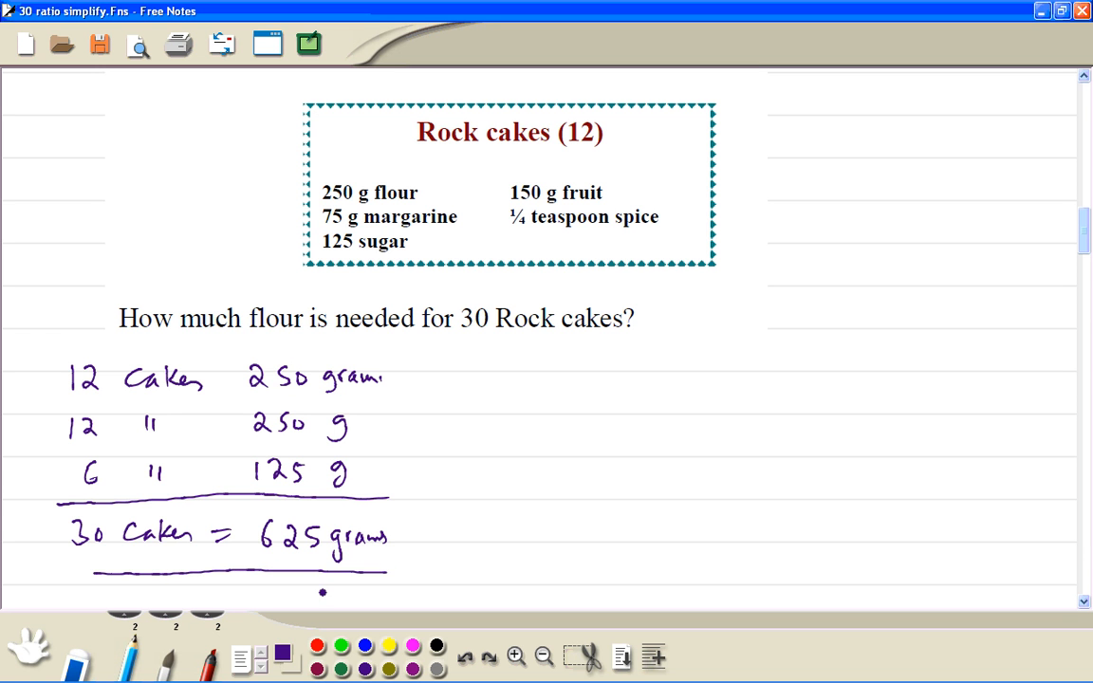
{"action": "left_click_drag", "start_coordinate": [503, 352], "coordinate": [505, 565]}
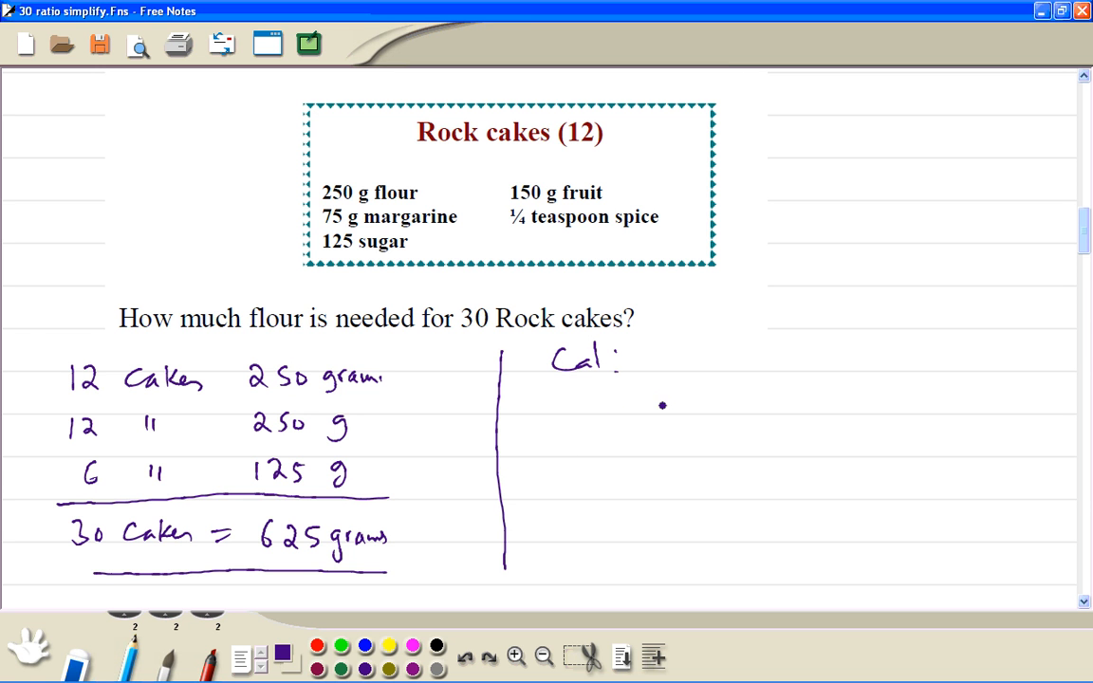
{"action": "mouse_move", "coordinate": [657, 389]}
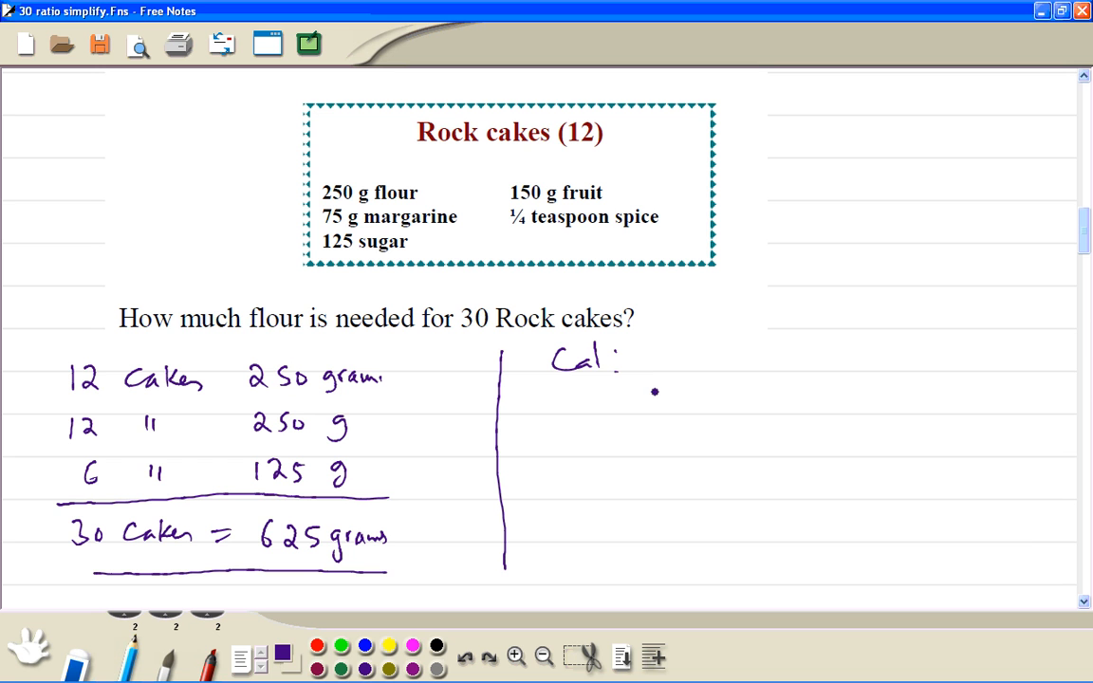
- Write 'Cal:' 12 cakes = 250, 1 cake = 250/12, 30 cakes = 250/12 × 30 = 625 grams, underlined
{"action": "left_click_drag", "start_coordinate": [559, 398], "coordinate": [630, 408]}
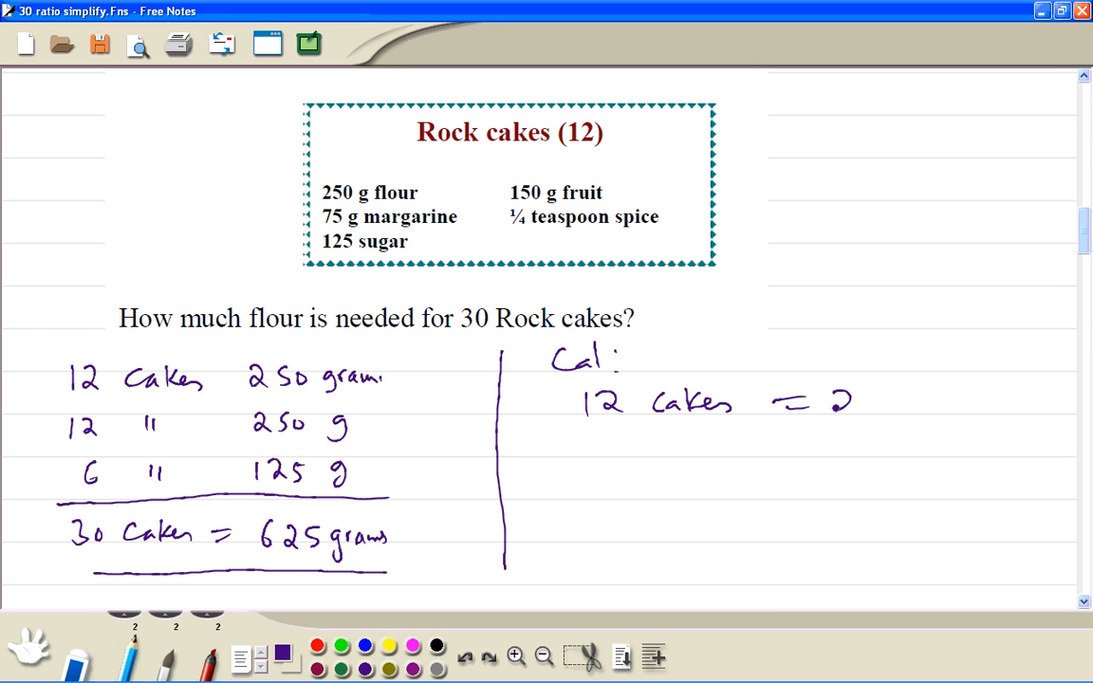
{"action": "left_click_drag", "start_coordinate": [850, 403], "coordinate": [901, 403]}
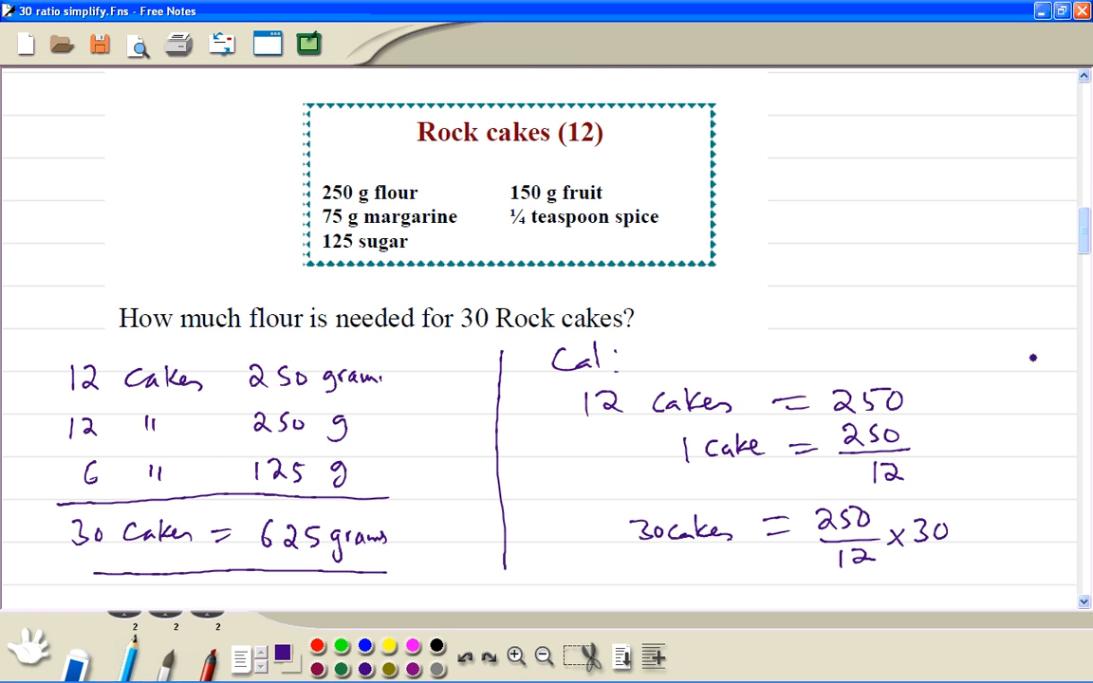
{"action": "scroll", "scroll_direction": "down", "scroll_amount": 3}
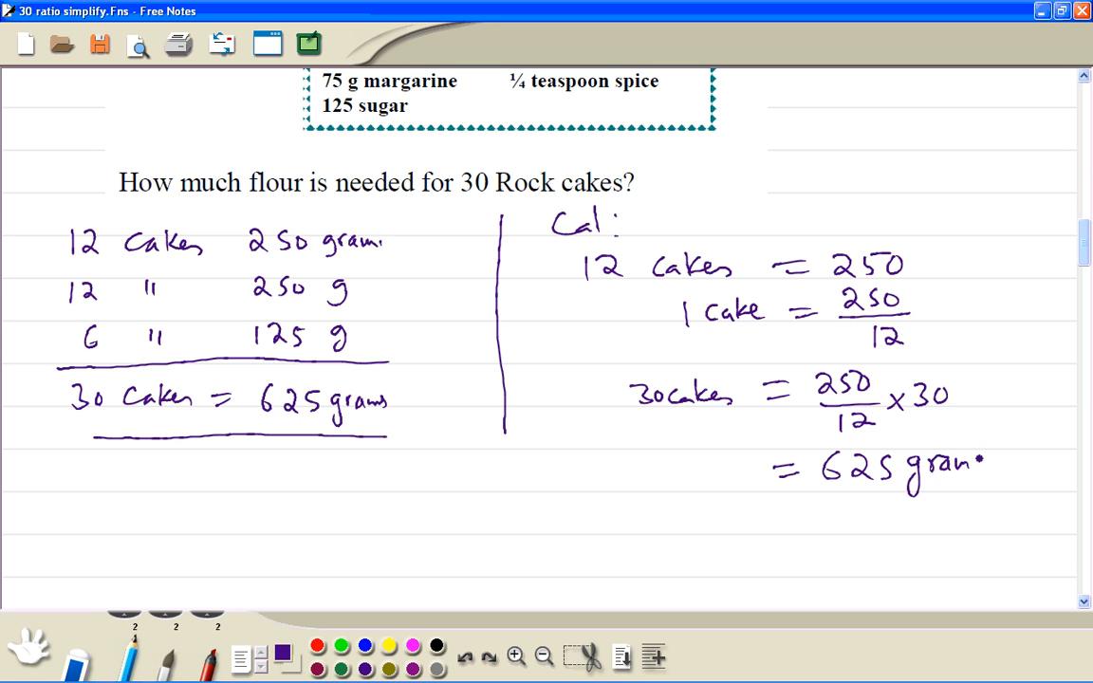
{"action": "left_click_drag", "start_coordinate": [744, 504], "coordinate": [964, 503]}
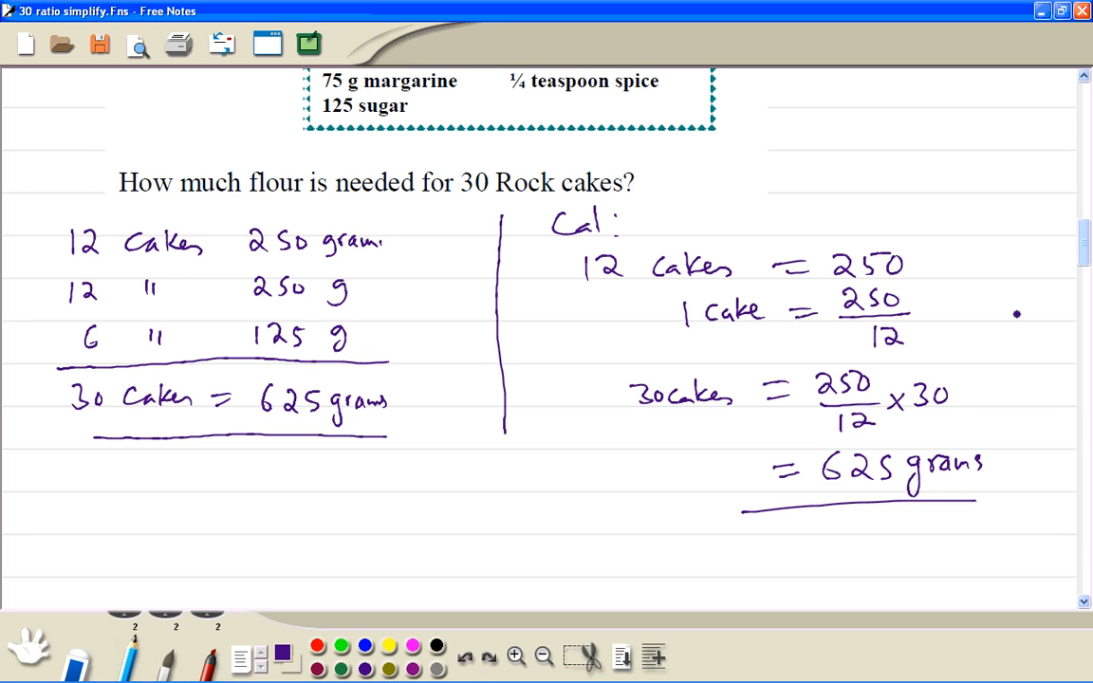
{"action": "scroll", "scroll_direction": "down", "scroll_amount": 3}
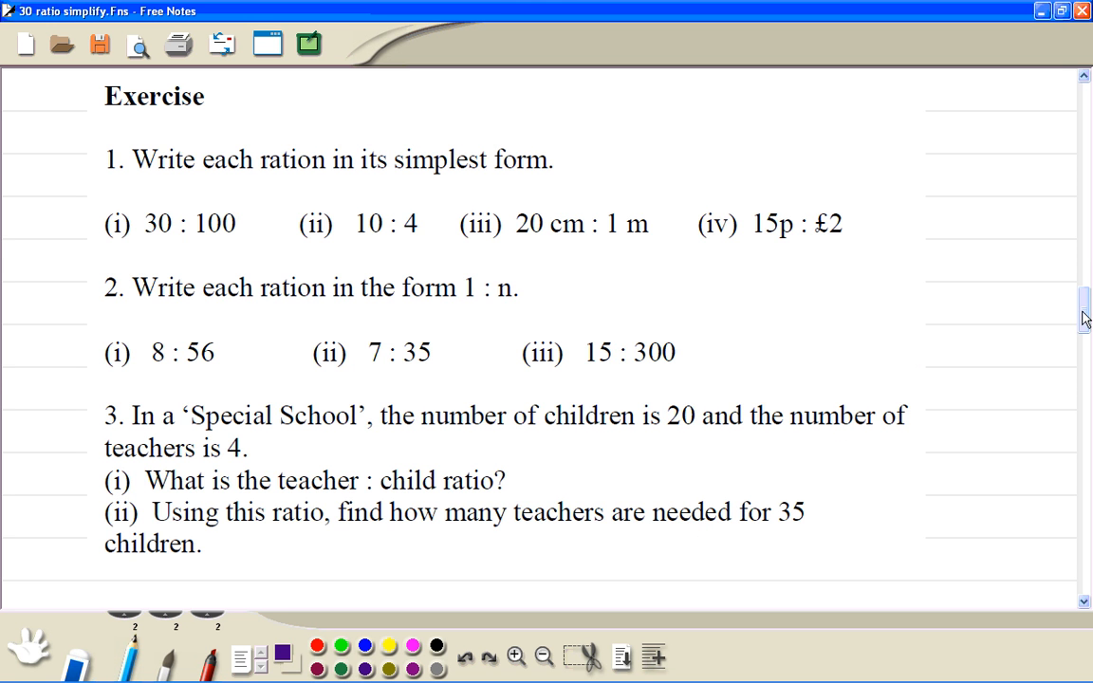
- Underline 7 teachers in question 3 and write the ratio 1 : 5 beside it
{"action": "scroll", "scroll_direction": "down", "scroll_amount": 3}
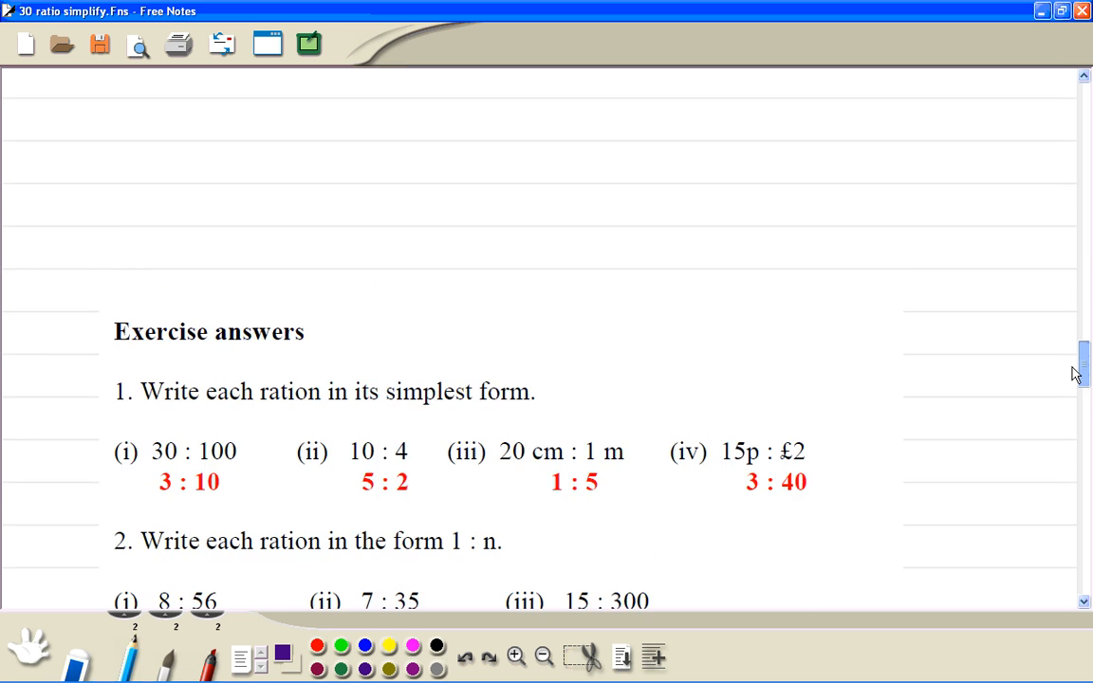
{"action": "scroll", "scroll_direction": "down", "scroll_amount": 3}
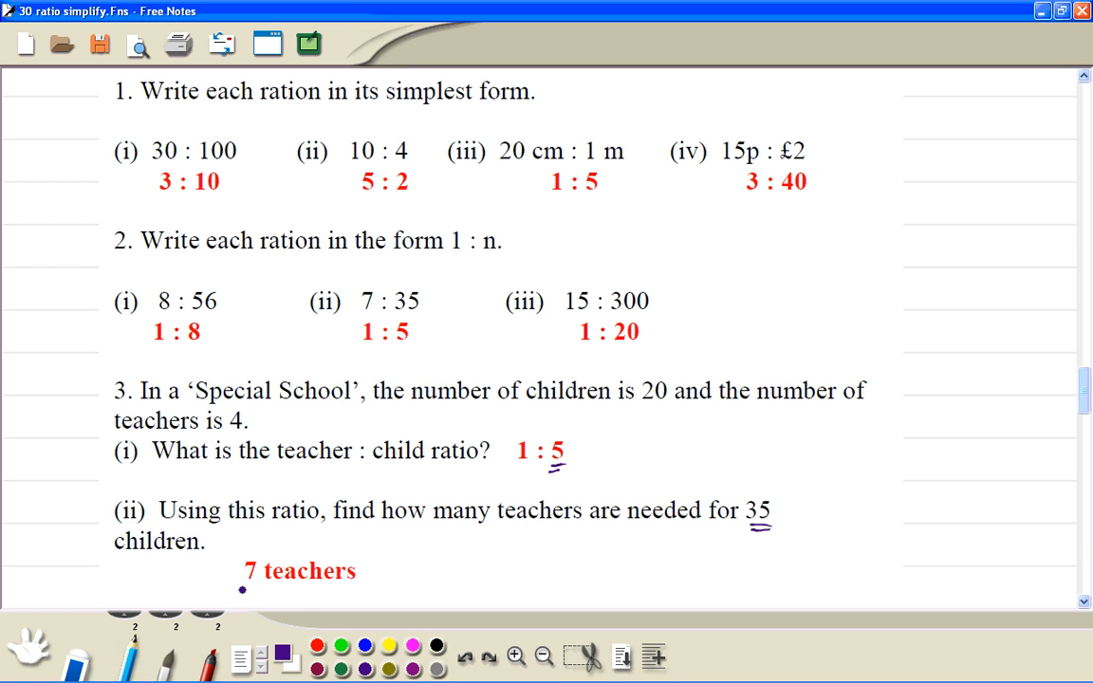
{"action": "left_click_drag", "start_coordinate": [237, 598], "coordinate": [356, 595]}
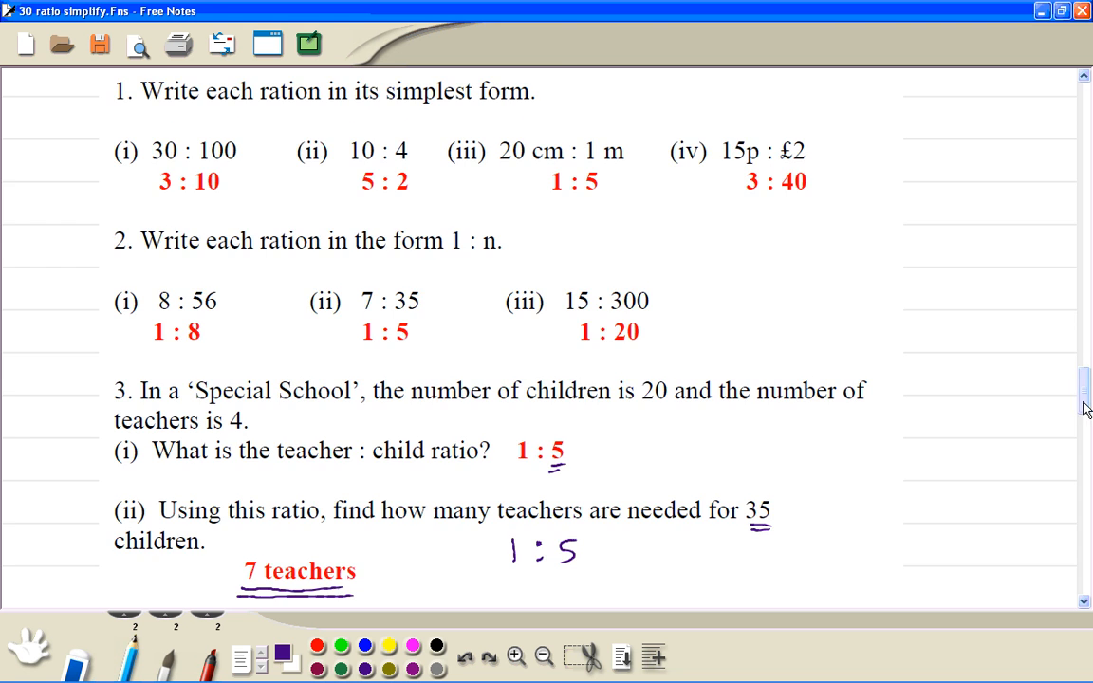
- Mark the ratio scaled ×7 to : 35 with linking arrows beside the answer
{"action": "scroll", "scroll_direction": "down", "scroll_amount": 3}
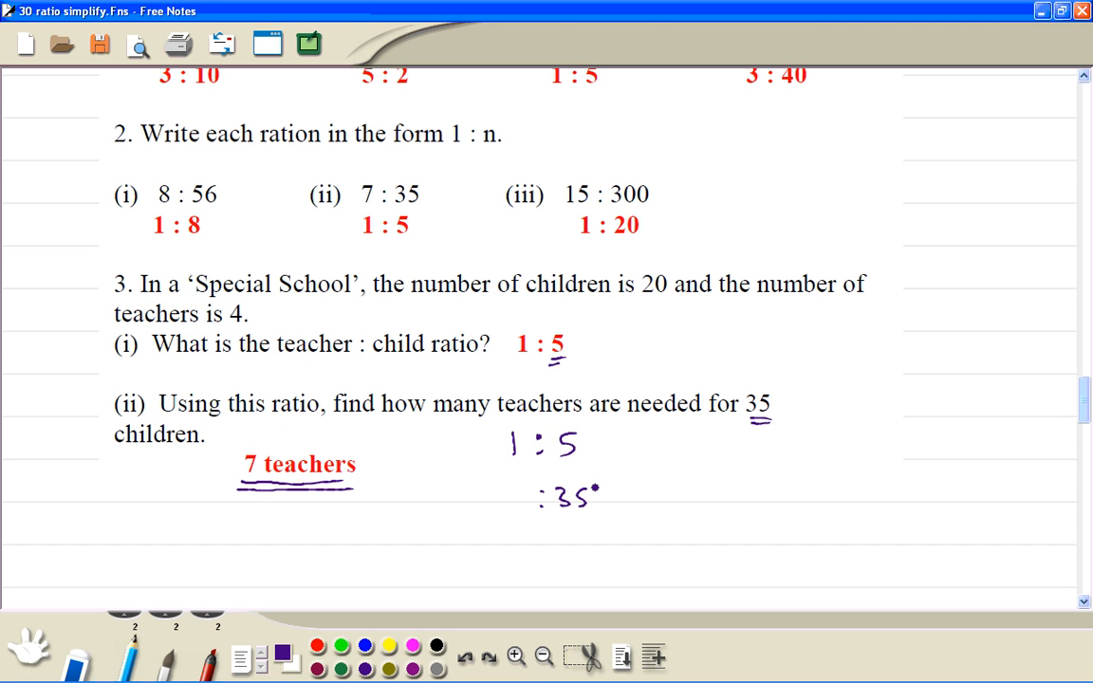
{"action": "left_click_drag", "start_coordinate": [592, 436], "coordinate": [611, 461]}
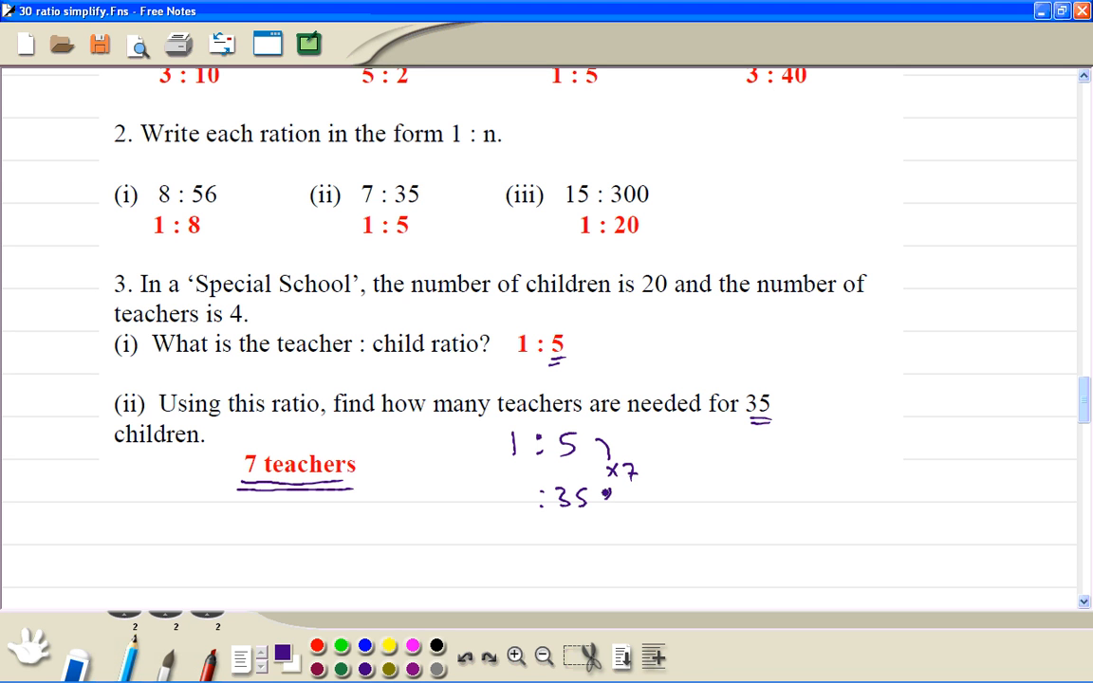
{"action": "left_click_drag", "start_coordinate": [484, 436], "coordinate": [470, 484]}
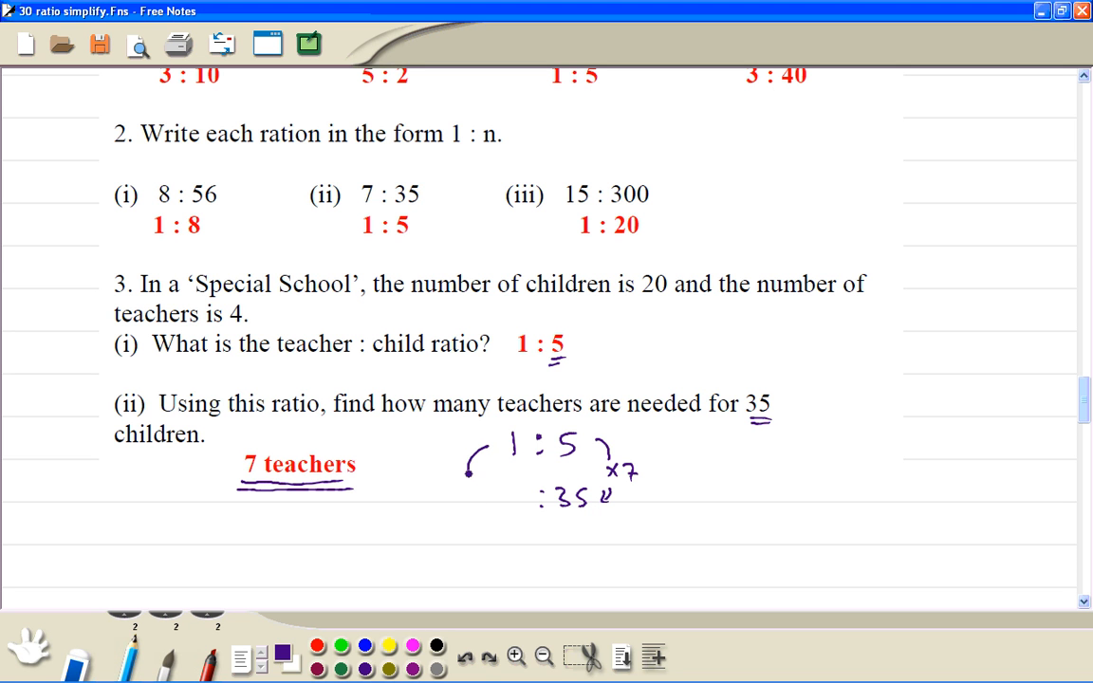